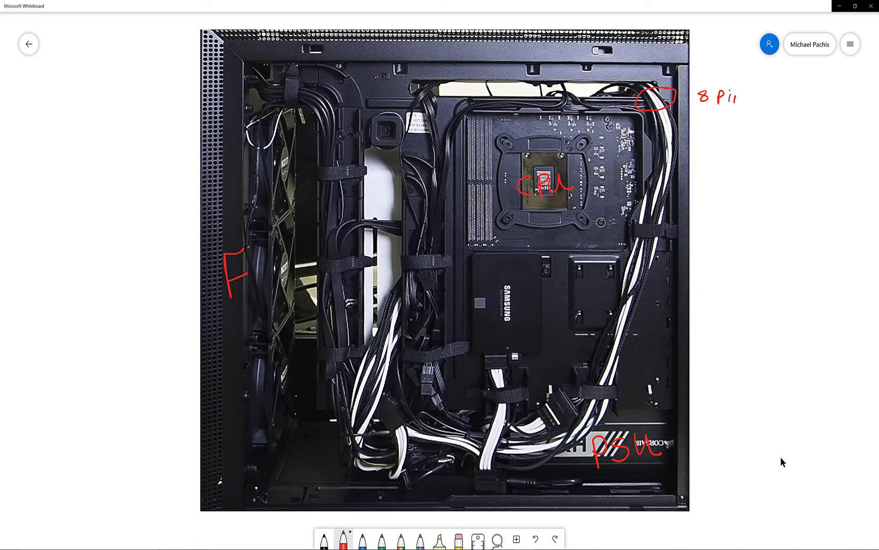
pyautogui.write('CPU')
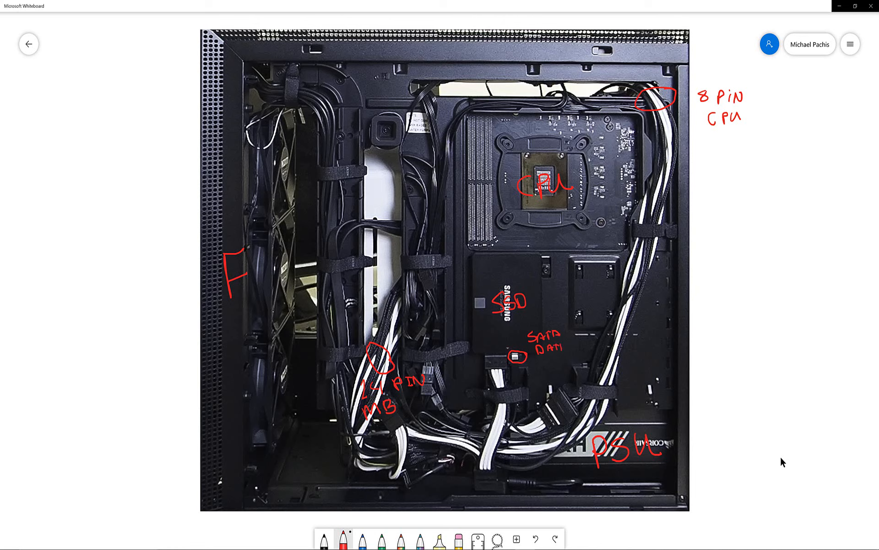
pyautogui.write('M')
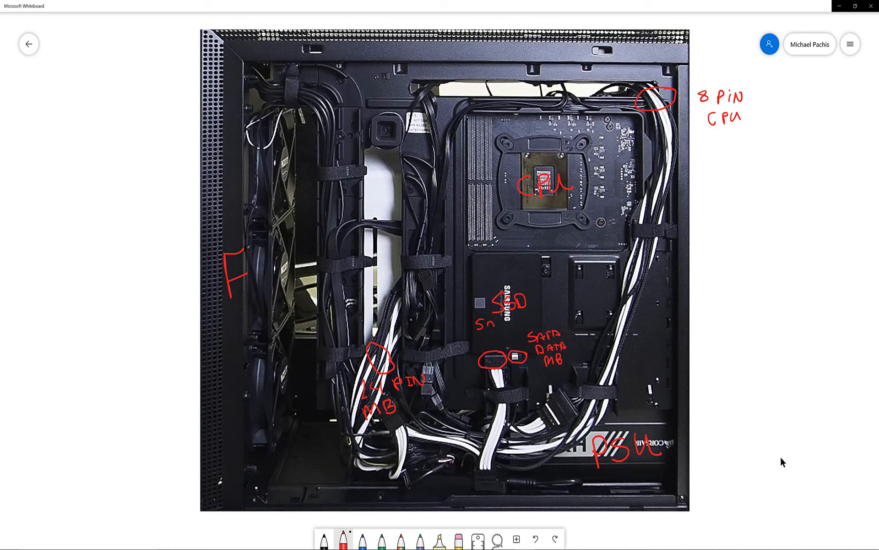
pyautogui.write('SATA')
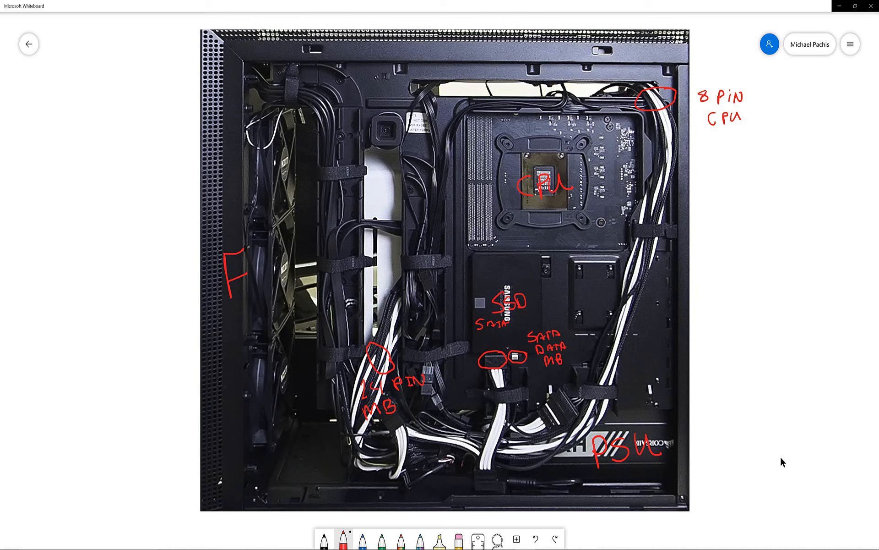
pyautogui.write('POW')
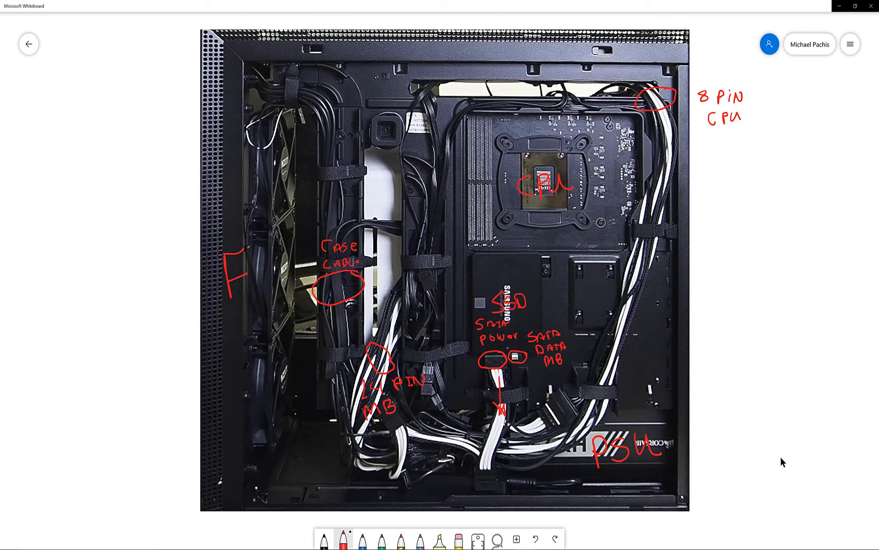
pyautogui.write('S')
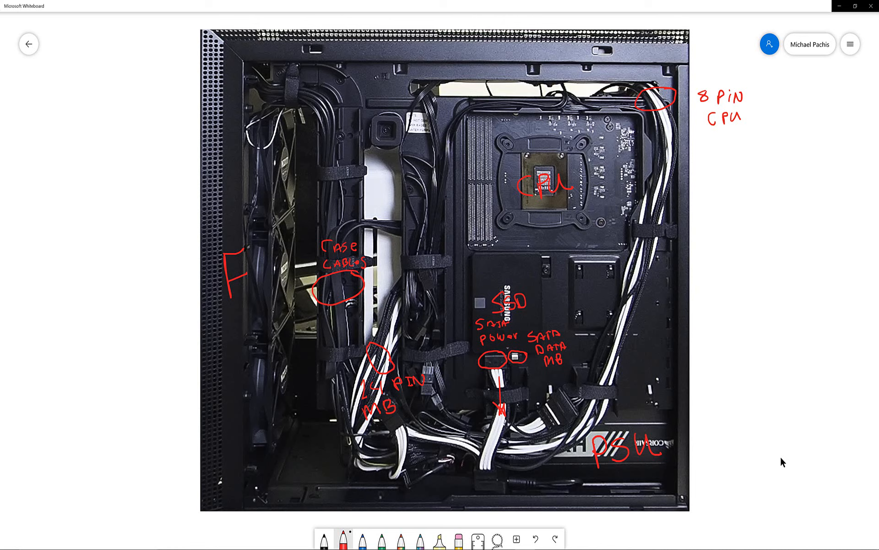